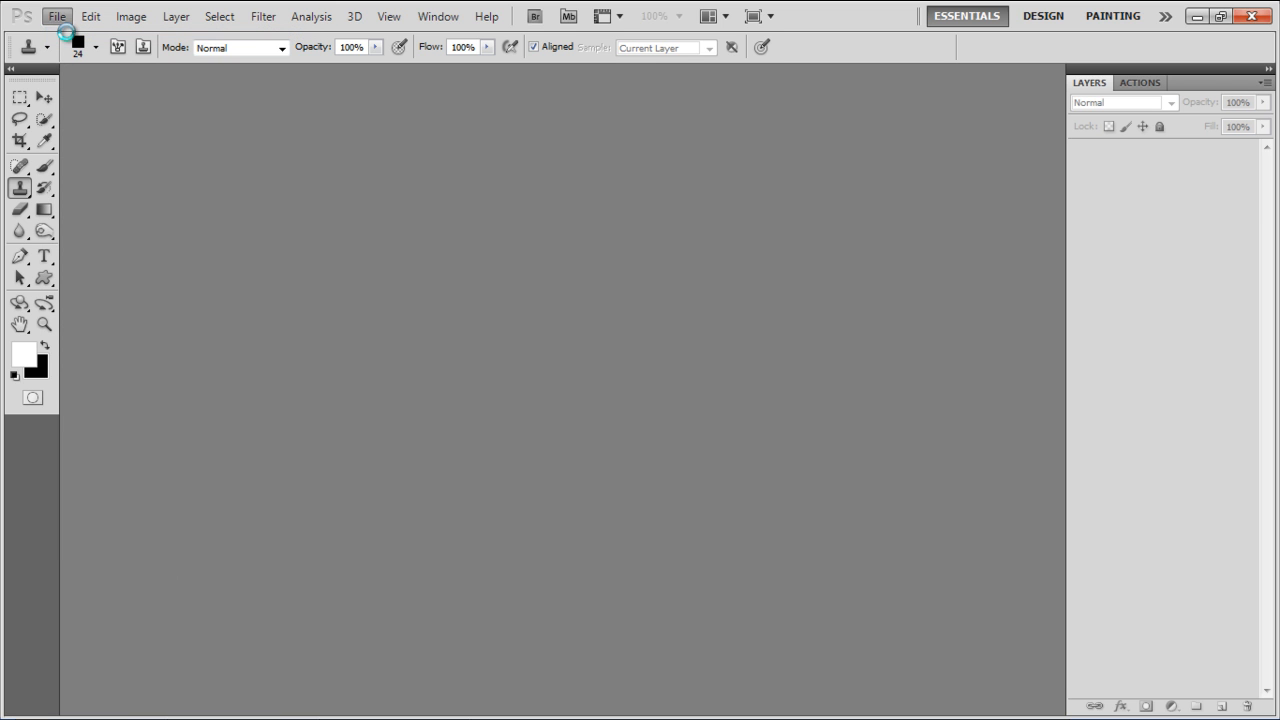
# Step: Create a new 4 × 4 pixel white document
pyautogui.click(70, 16)
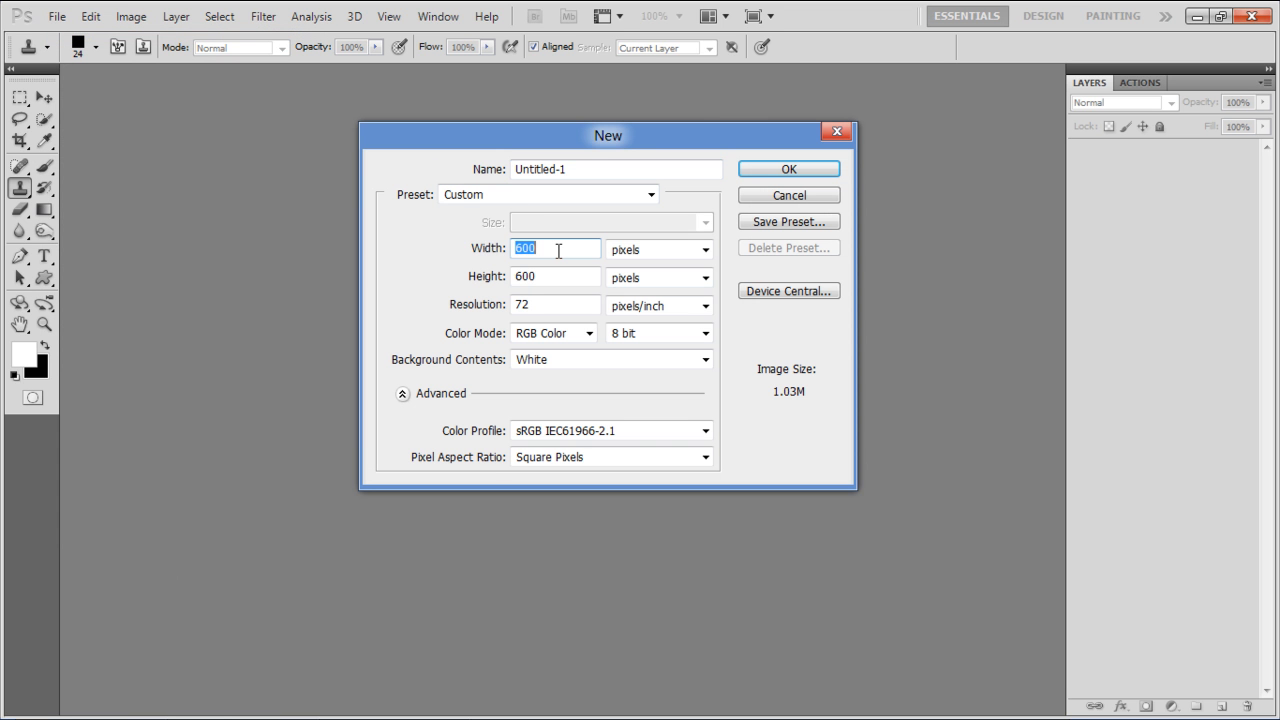
pyautogui.write('4')
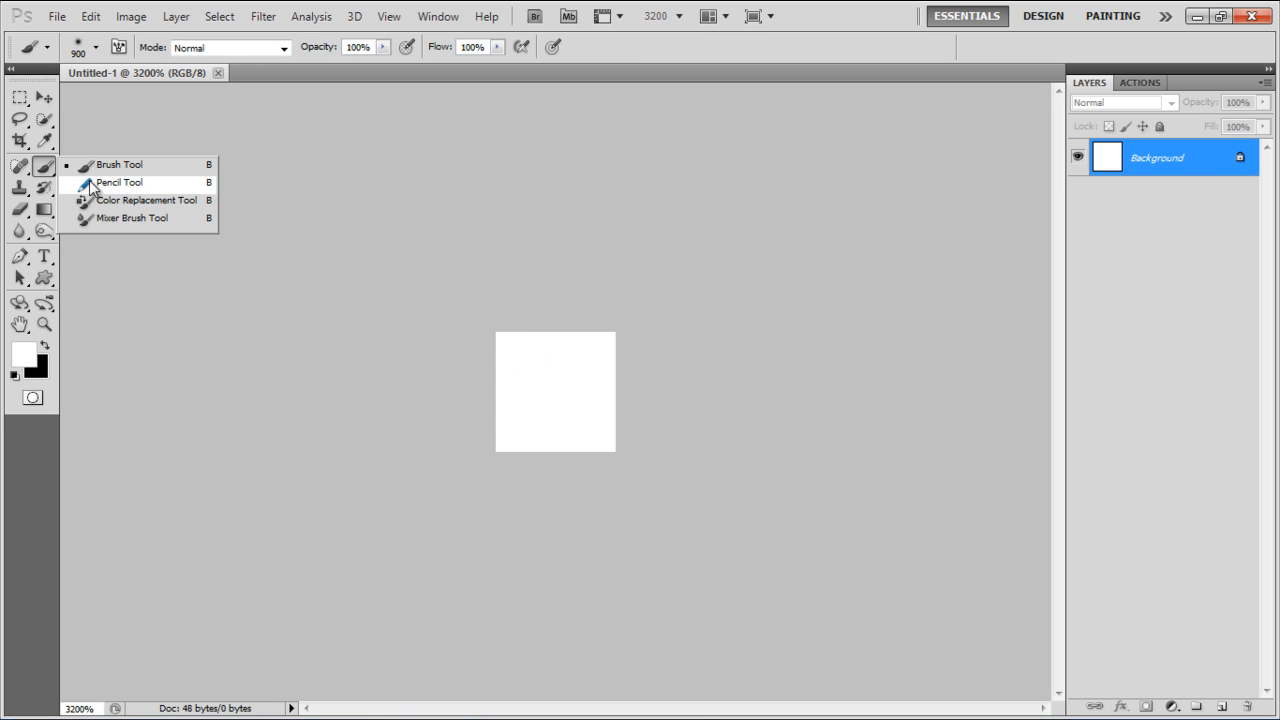
# Step: Paint black pixel blocks with the Pencil and save them as pattern "Text Pat"
pyautogui.click(120, 184)
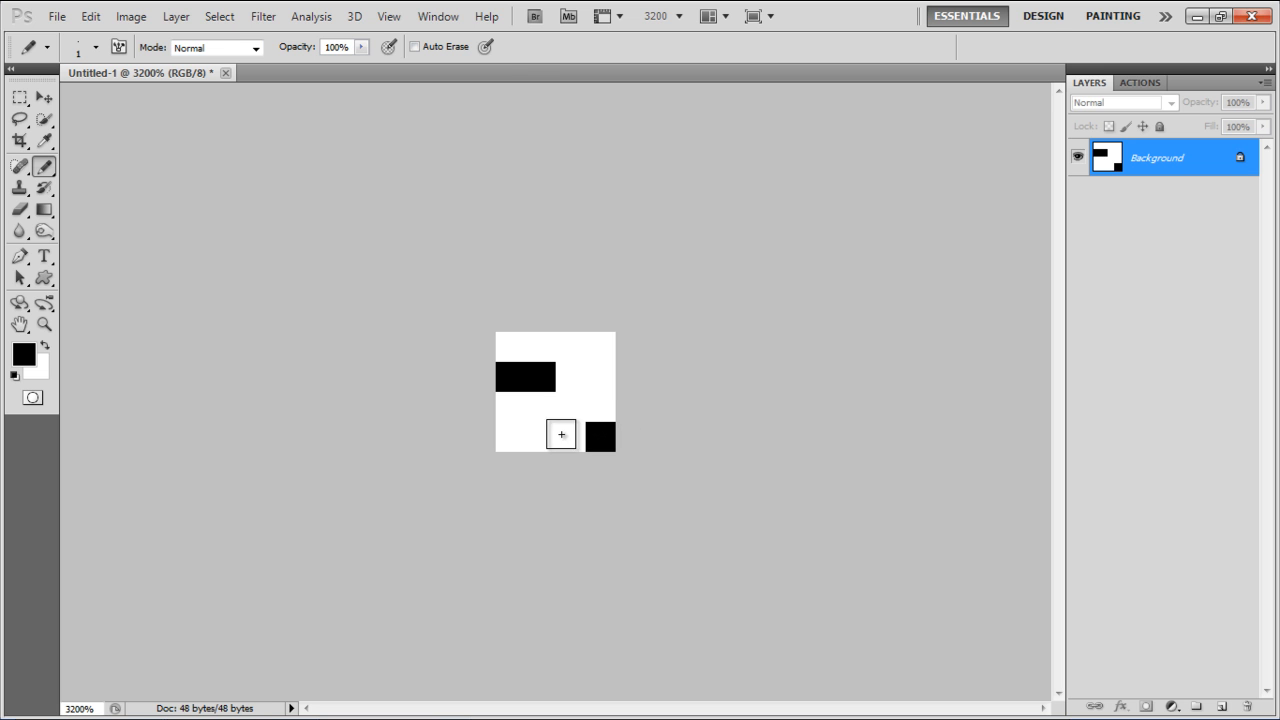
pyautogui.click(40, 96)
pyautogui.write('Text Pat')
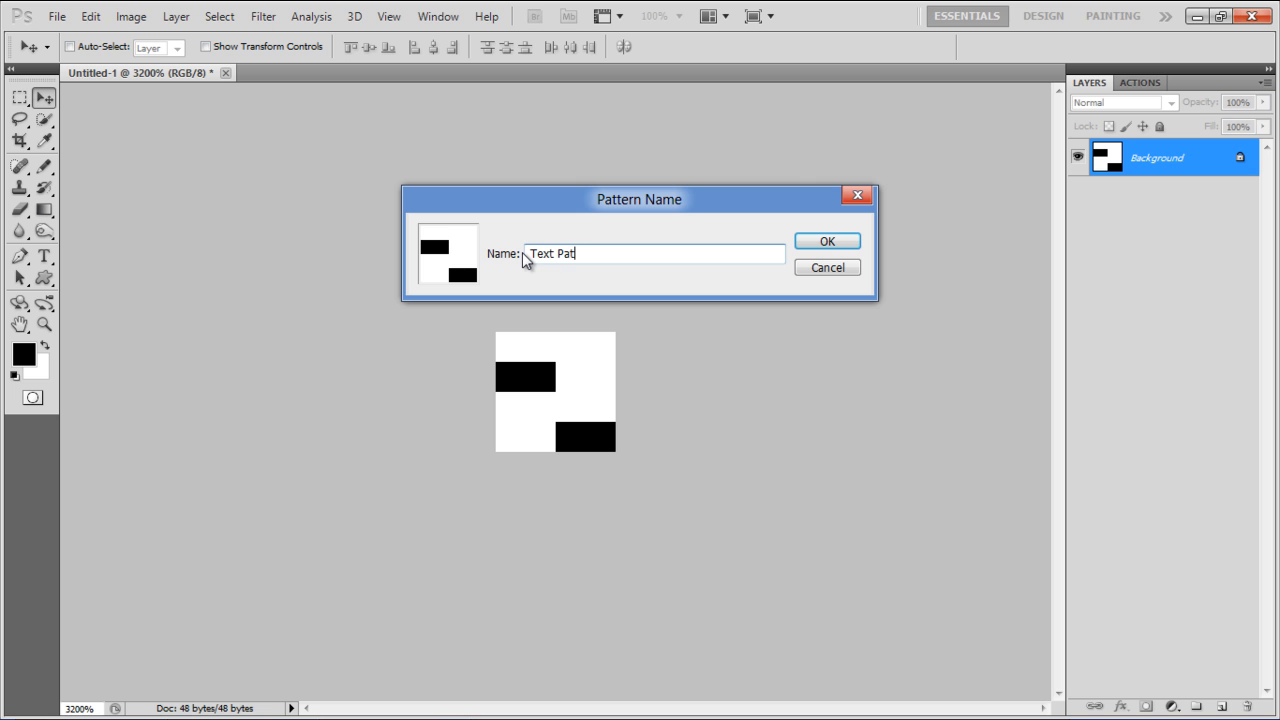
pyautogui.click(828, 240)
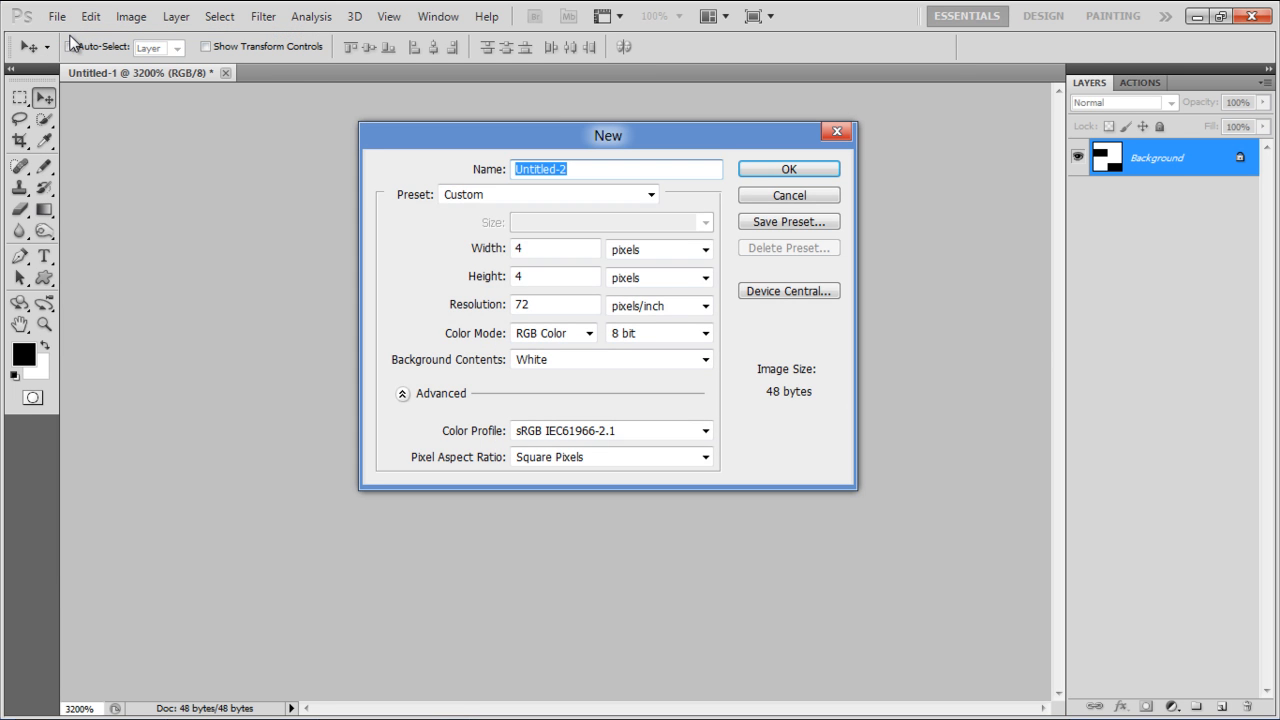
# Step: Create the second document holding the black word TEXT and begin editing its layer style
pyautogui.click(788, 168)
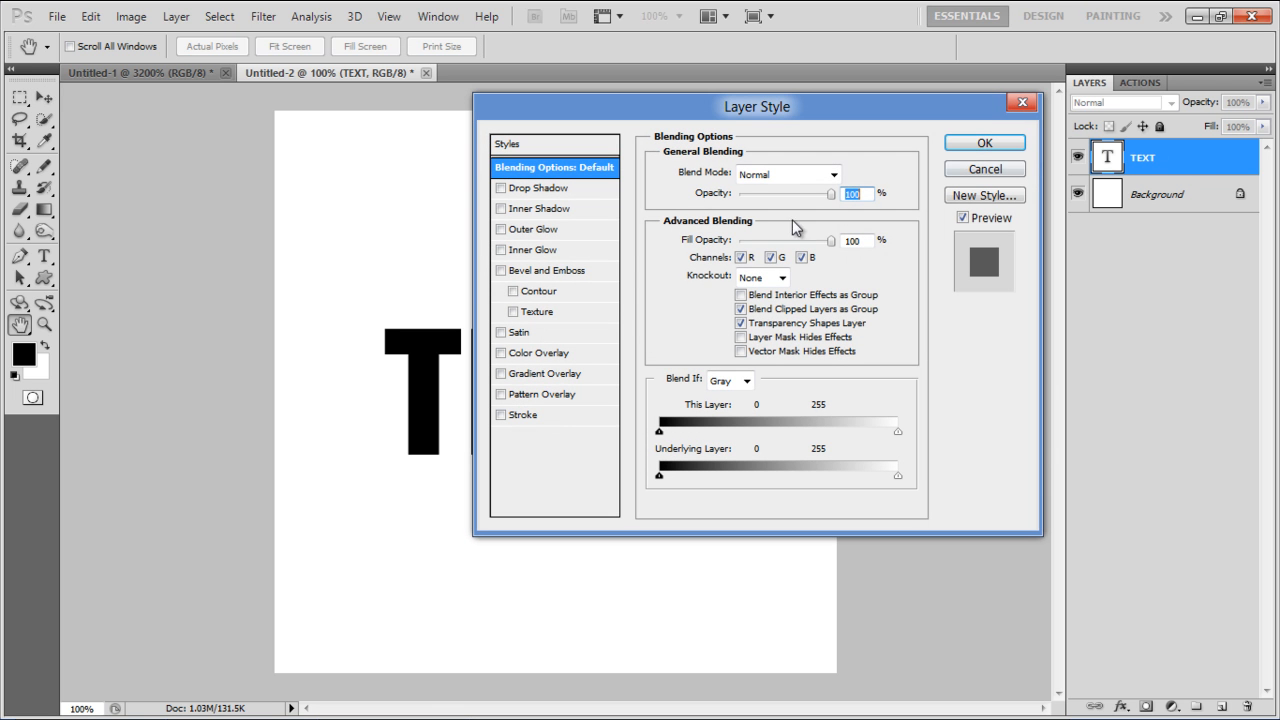
# Step: Give TEXT a Gradient Overlay with a dark #313131 gradient
pyautogui.click(548, 374)
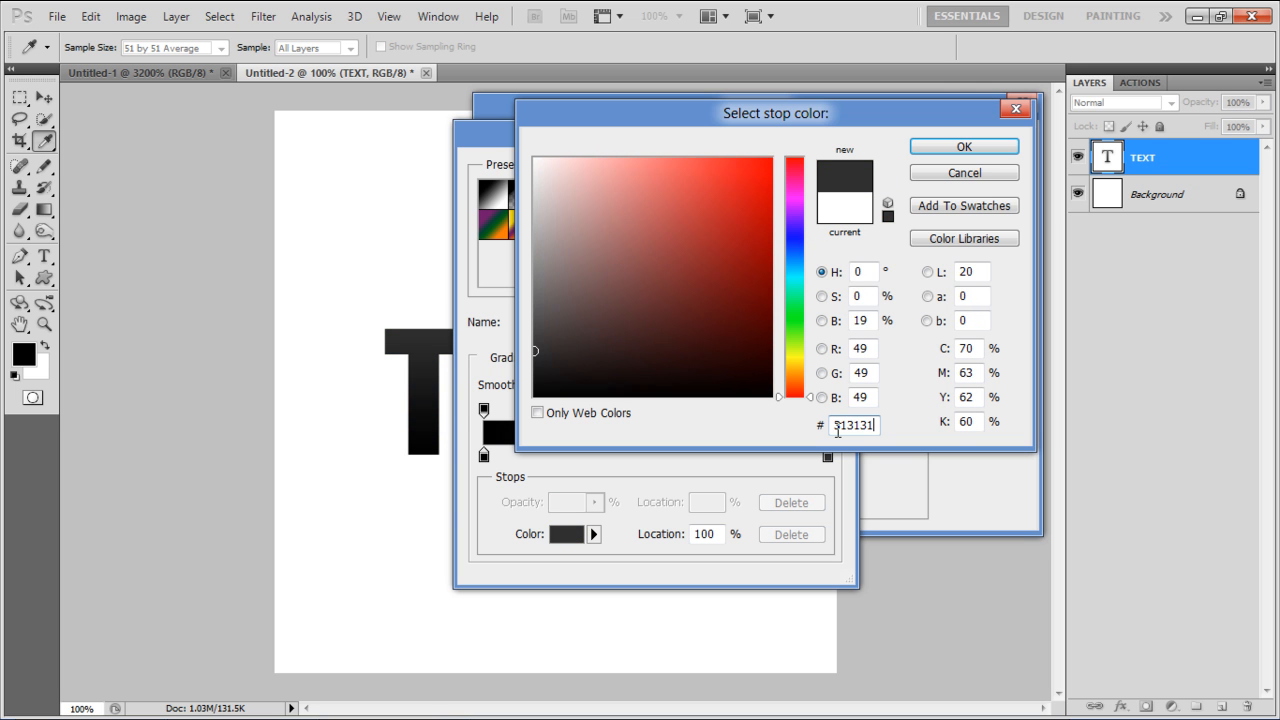
pyautogui.click(964, 144)
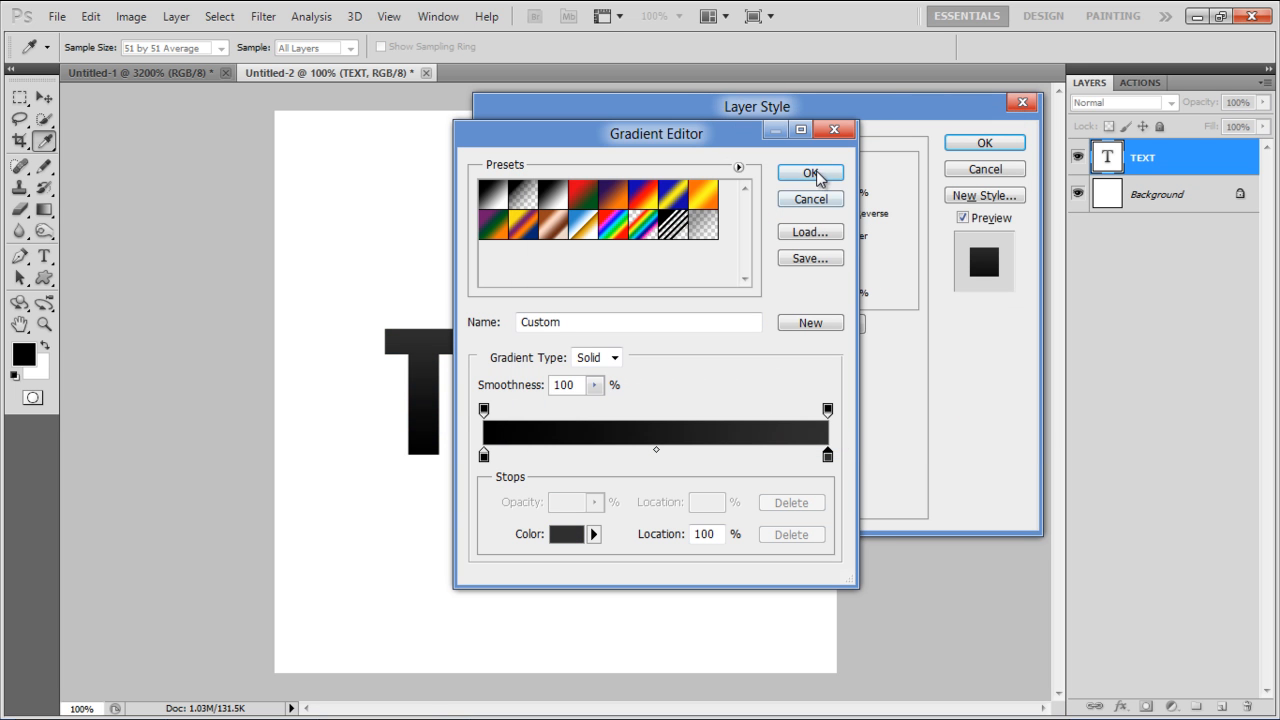
pyautogui.click(810, 172)
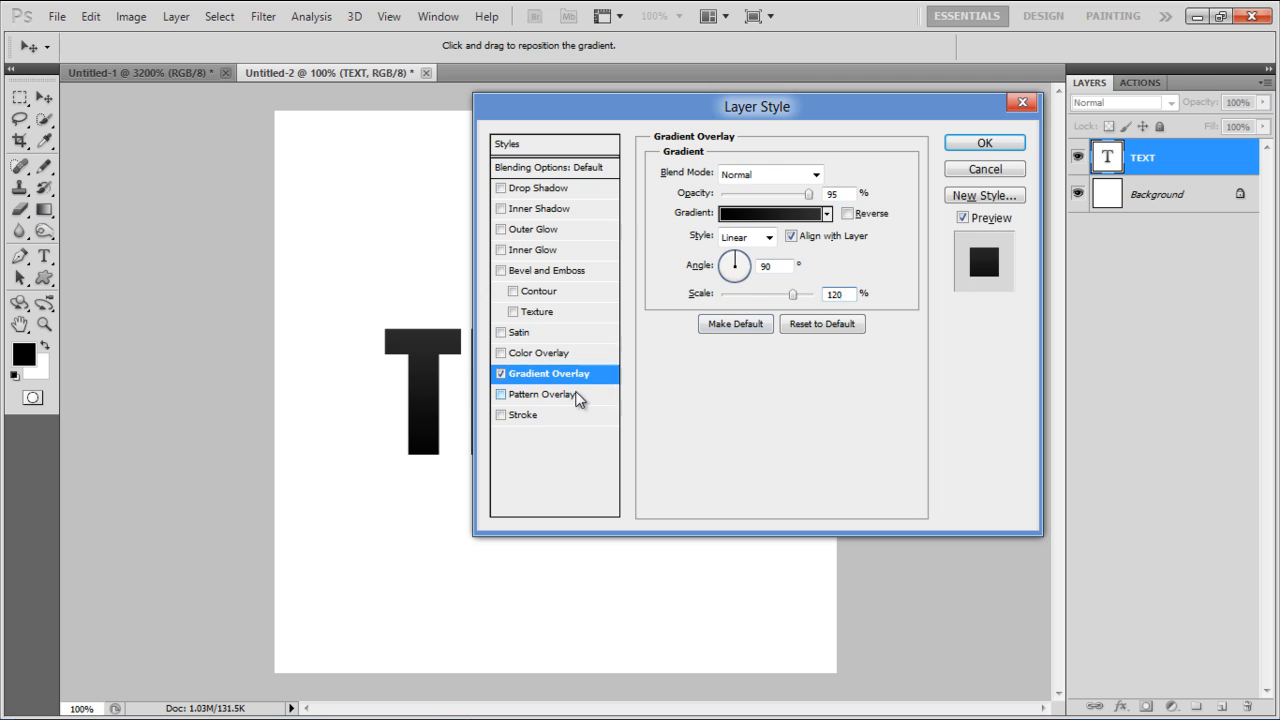
# Step: Add a Pattern Overlay using the custom pixel pattern and a 1 px Stroke, then apply the effects
pyautogui.click(540, 394)
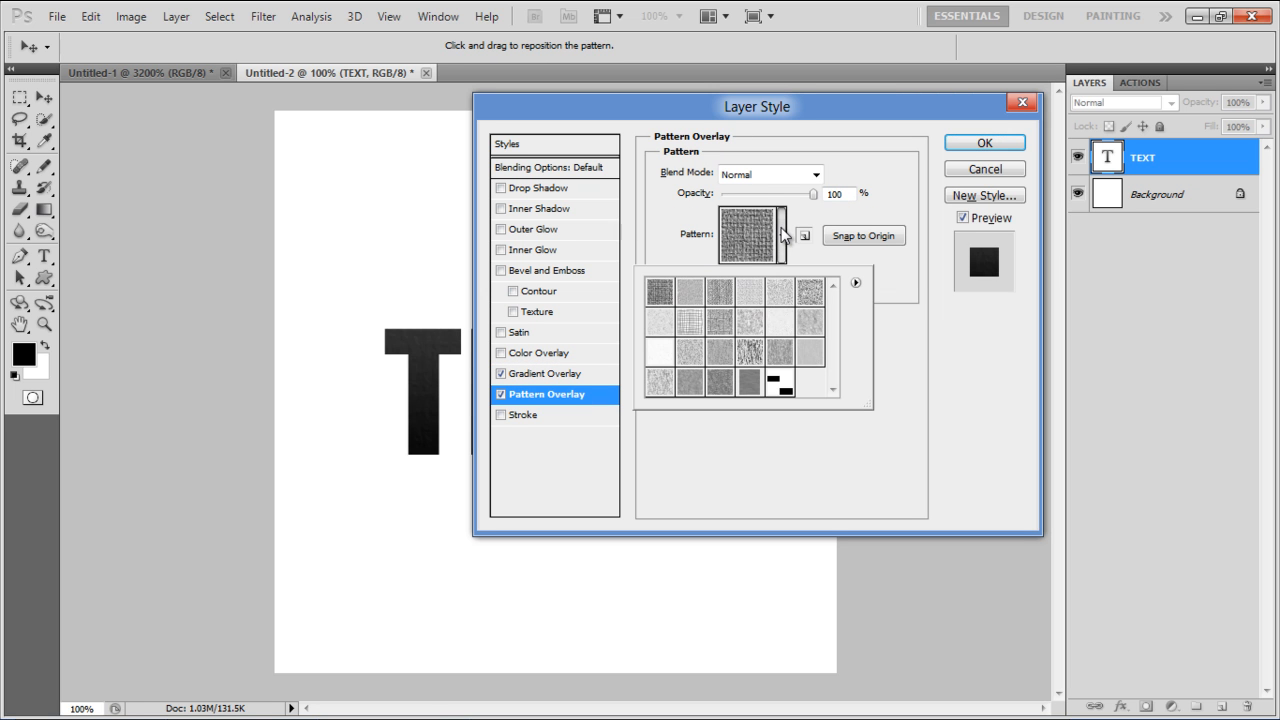
pyautogui.click(802, 378)
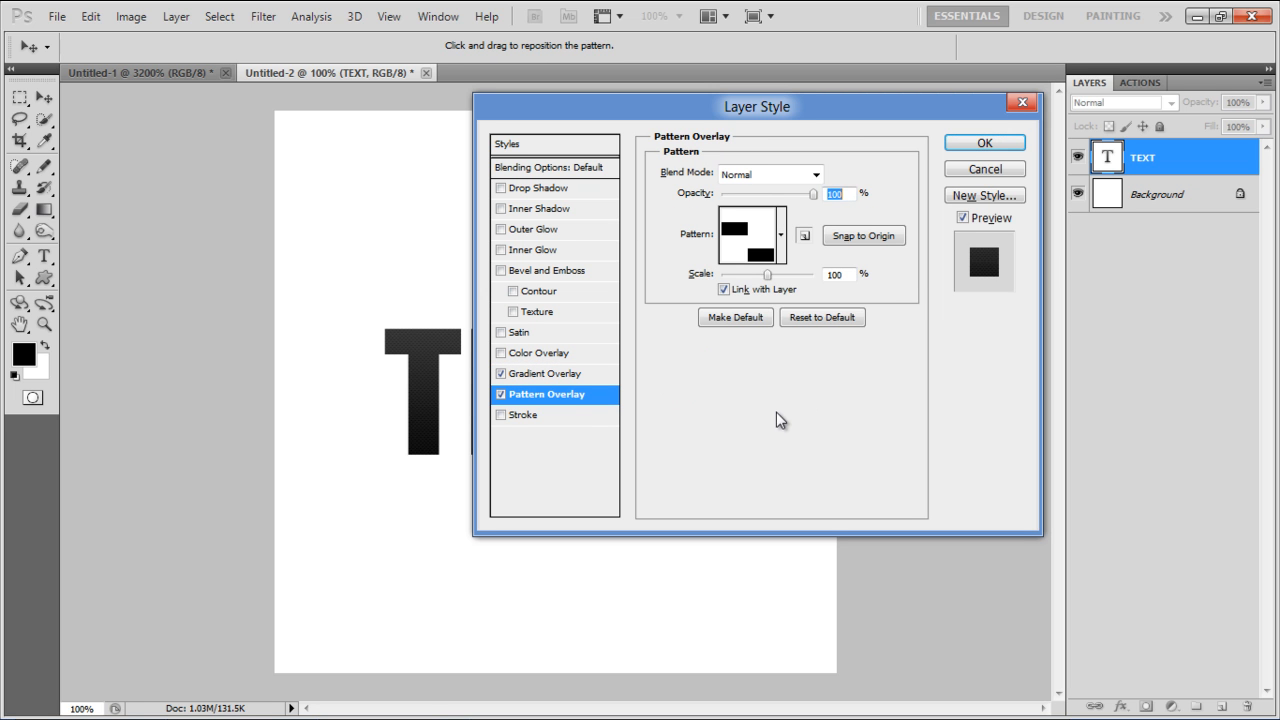
pyautogui.click(524, 414)
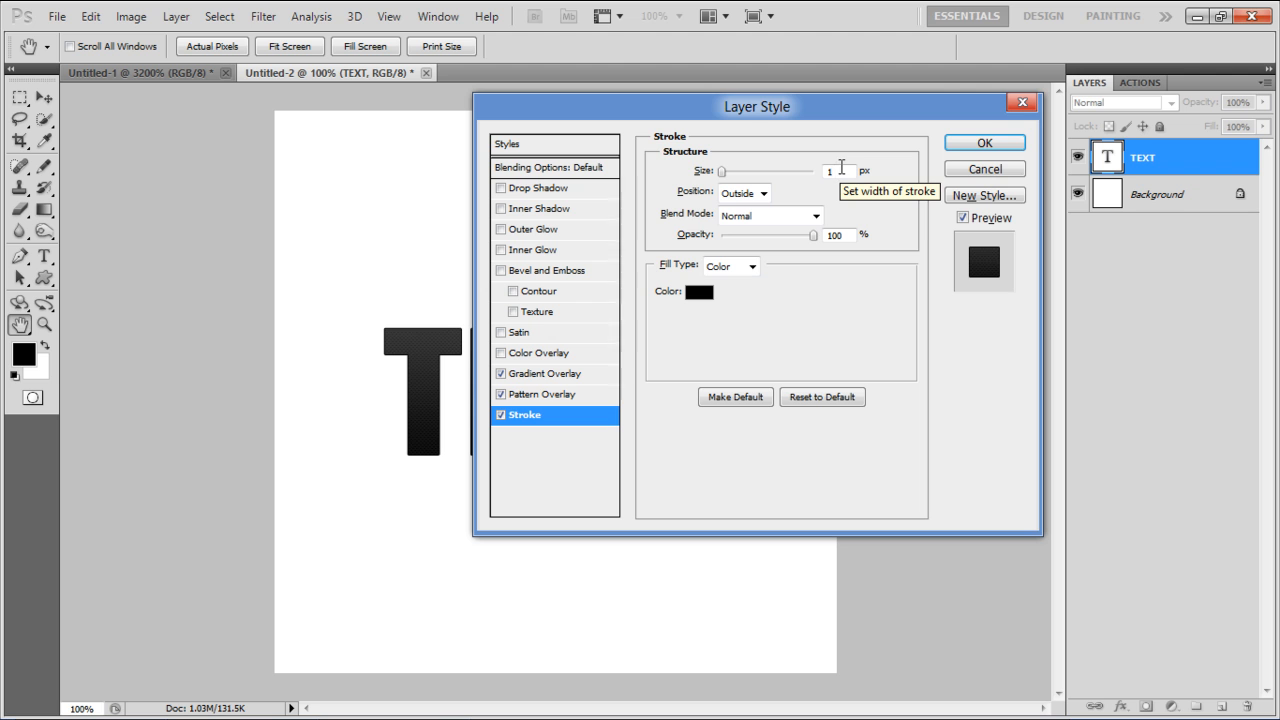
pyautogui.click(984, 142)
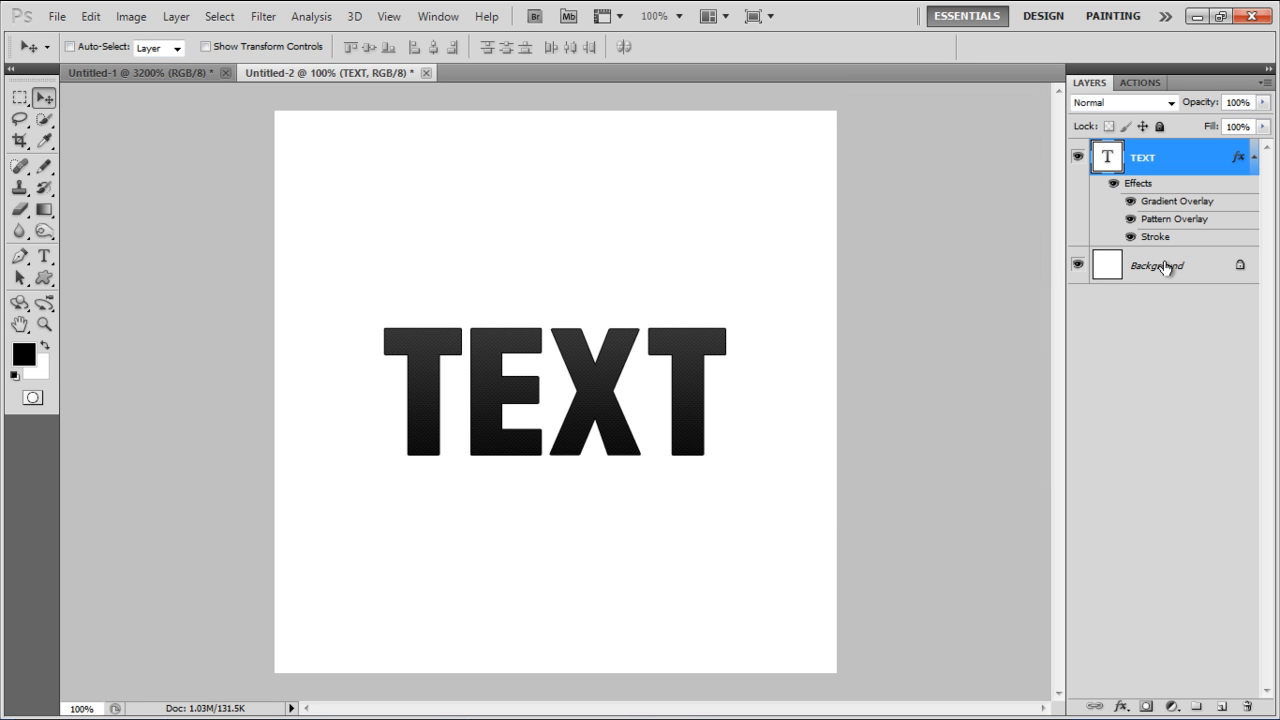
# Step: Fill the background black, load the letter shapes as a selection, and add empty Layer 1
pyautogui.click(1172, 264)
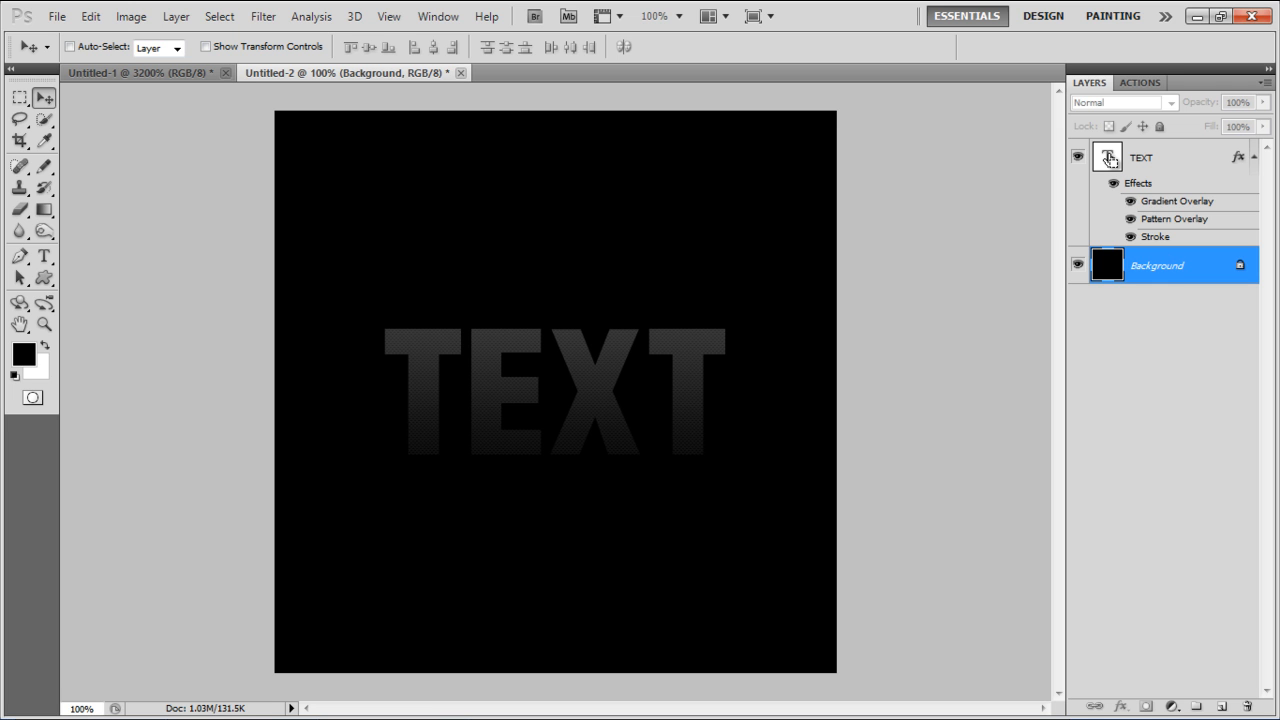
pyautogui.click(1108, 156)
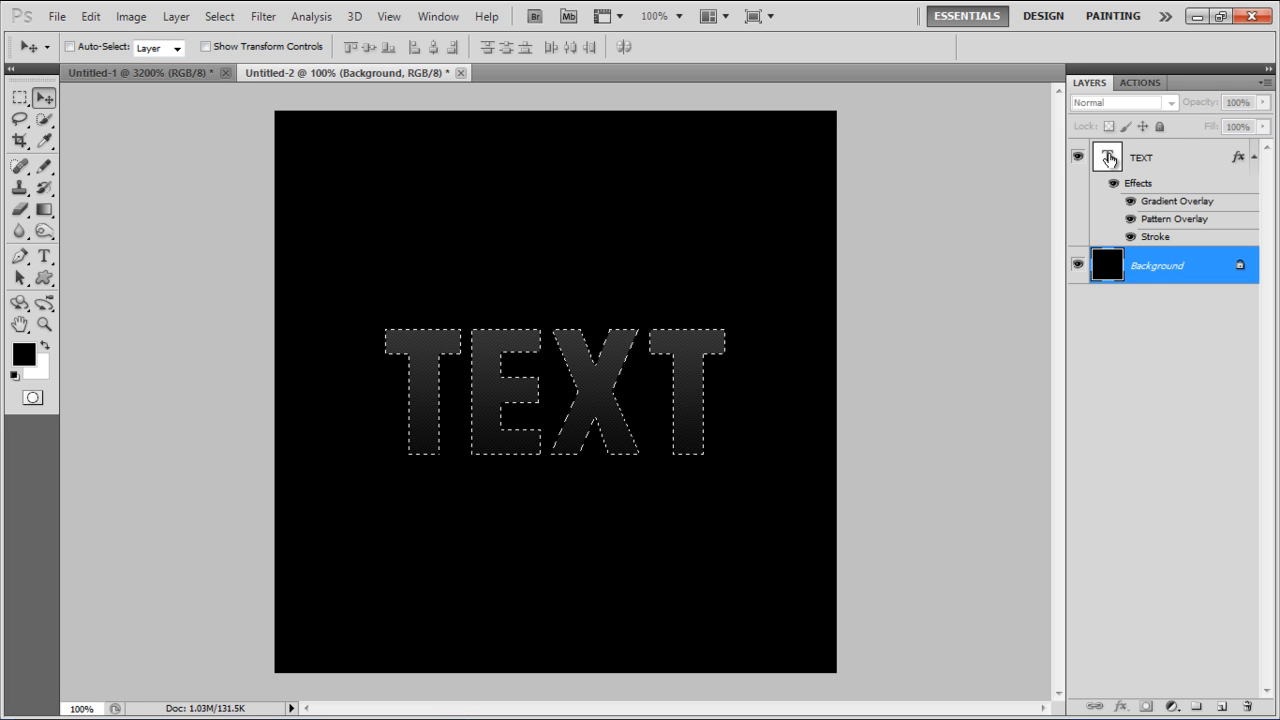
pyautogui.click(1220, 704)
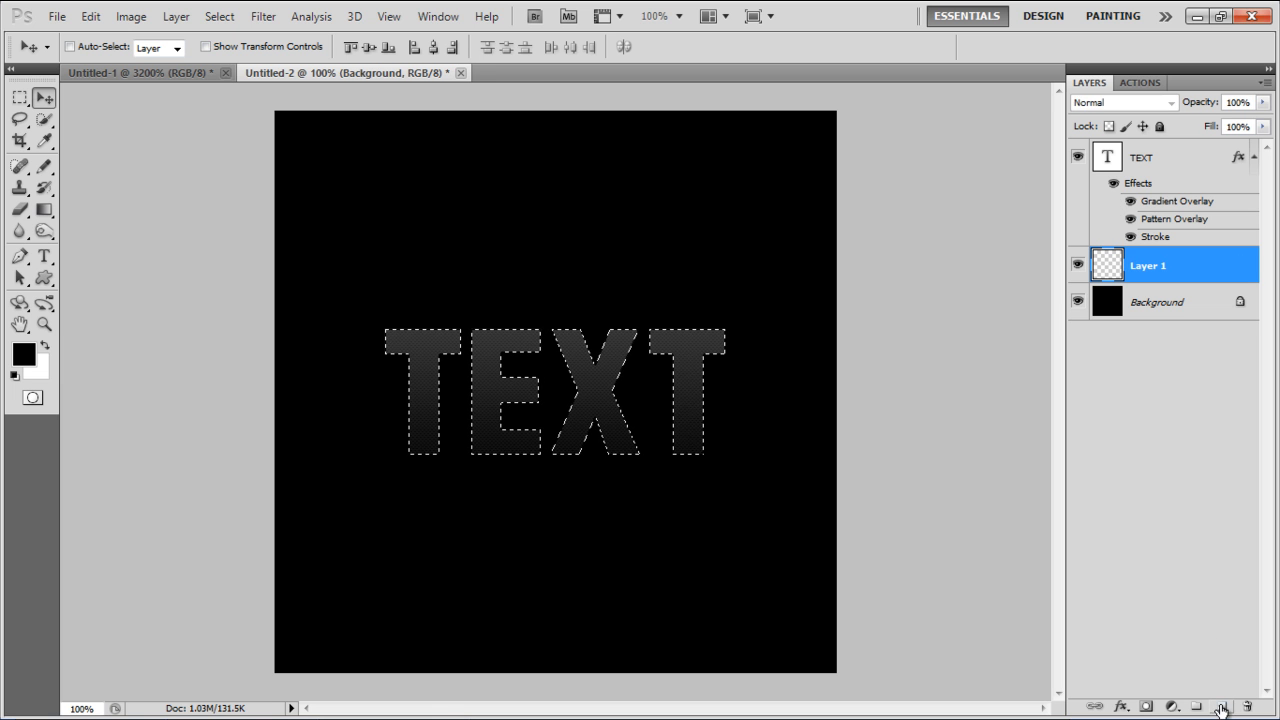
pyautogui.click(236, 16)
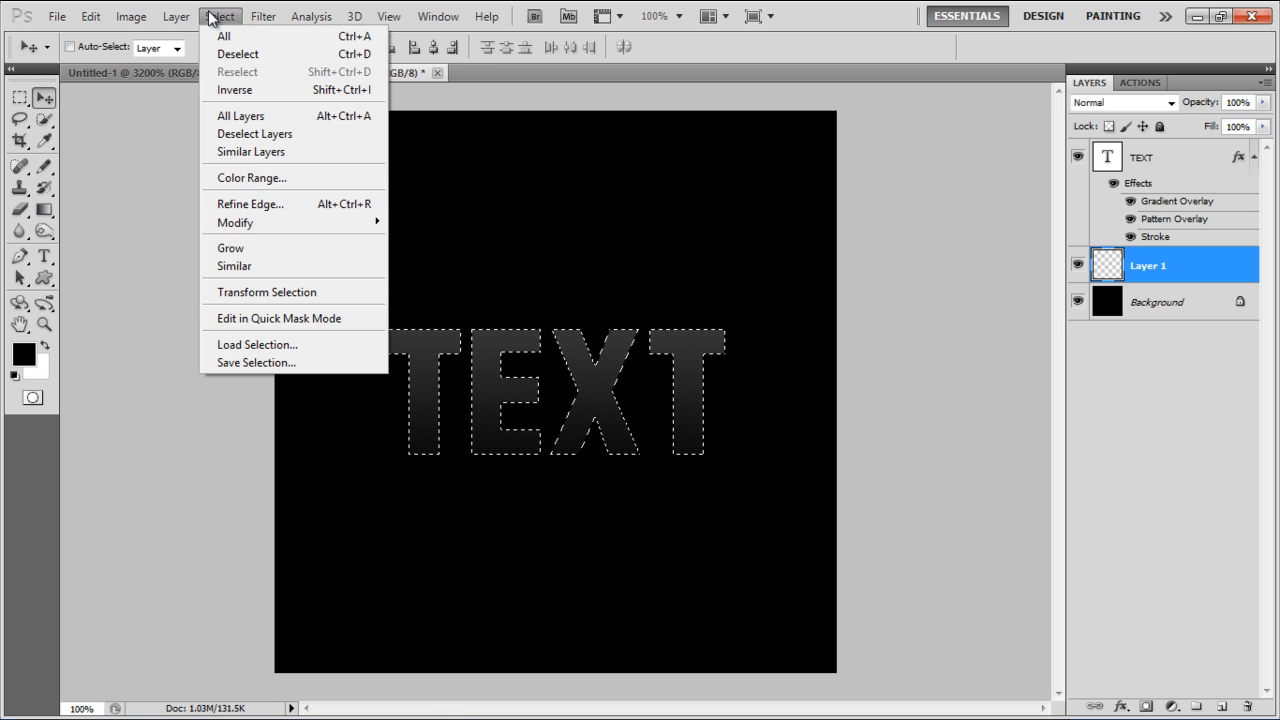
pyautogui.moveTo(236, 224)
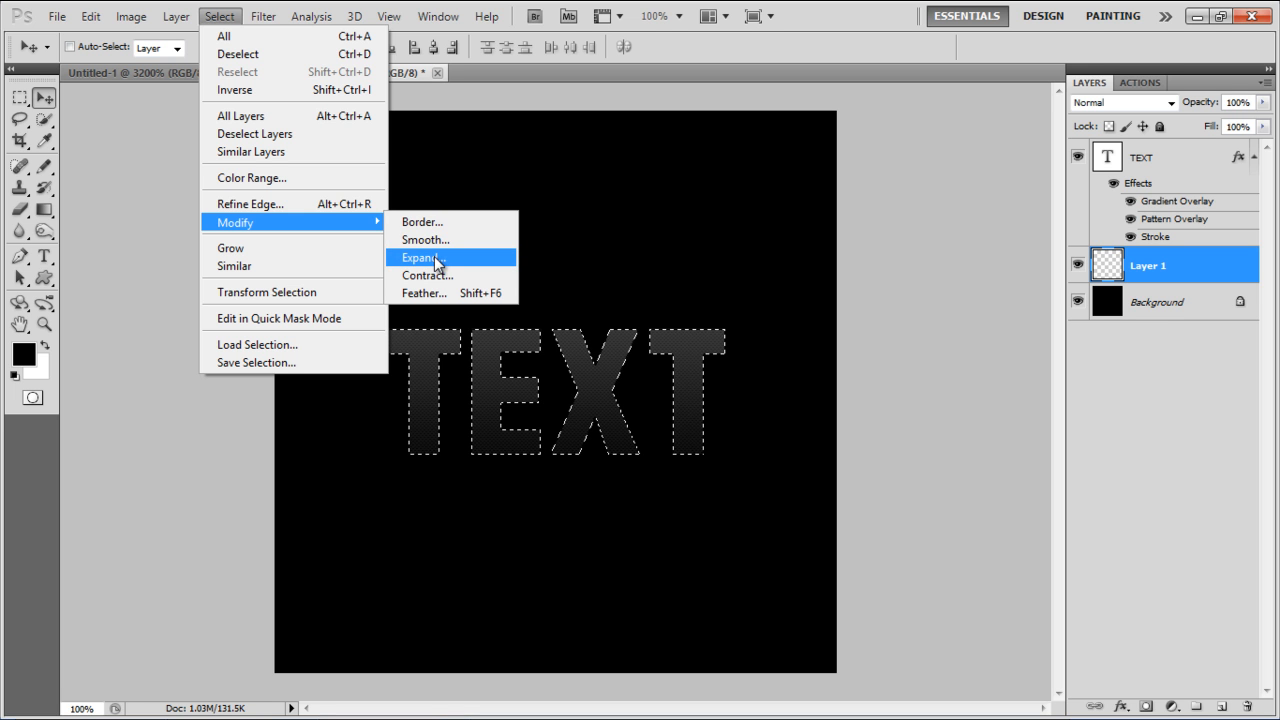
# Step: Expand the letter selection by a few pixels and stroke it white for a thin outline
pyautogui.click(420, 256)
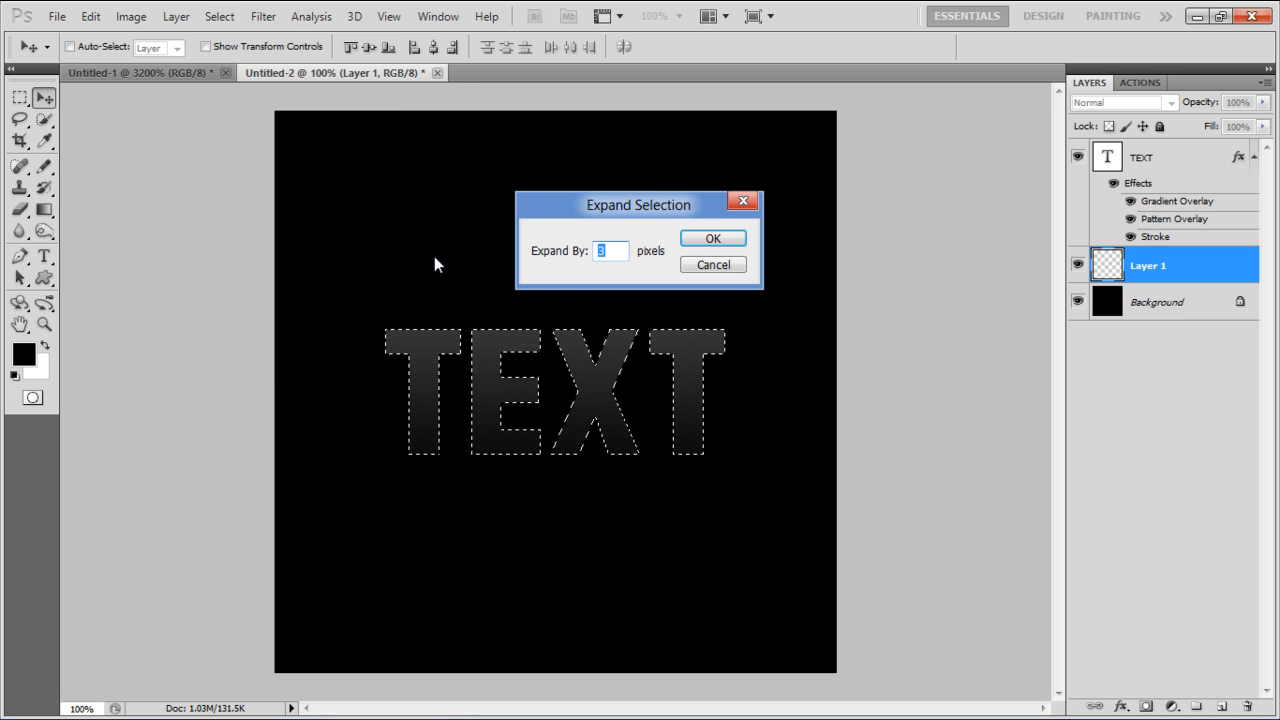
pyautogui.click(712, 238)
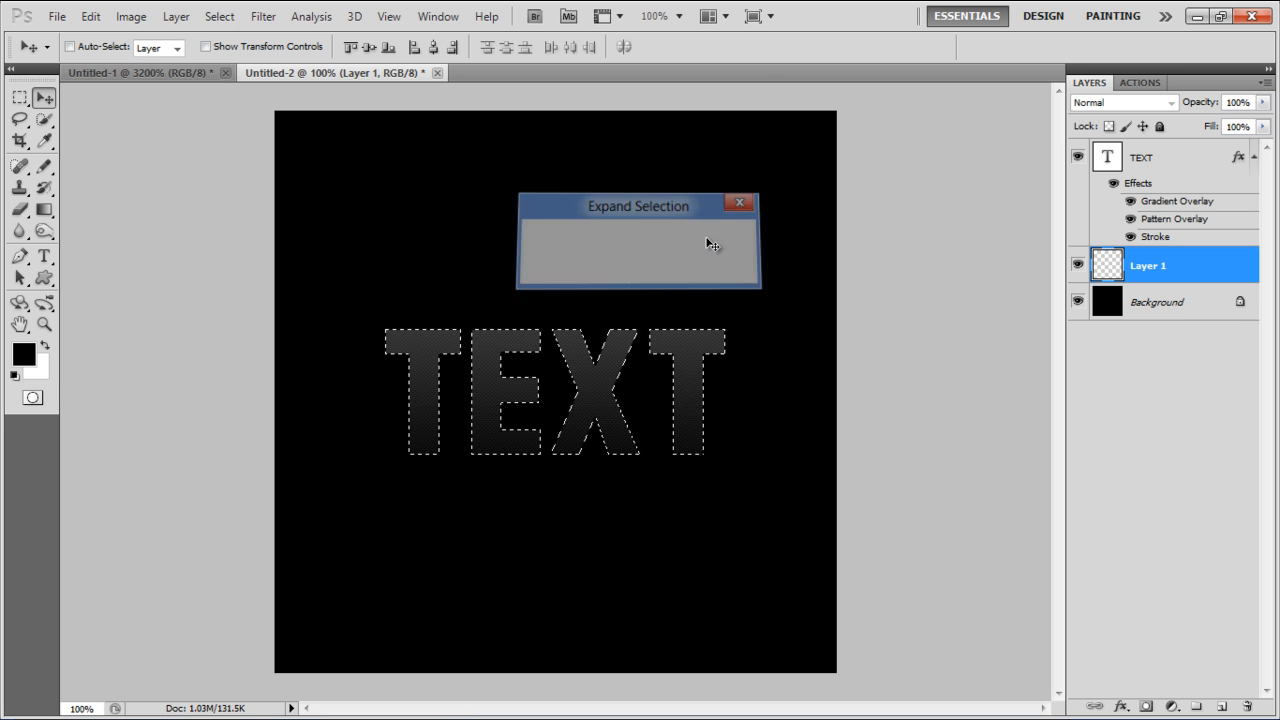
pyautogui.click(740, 202)
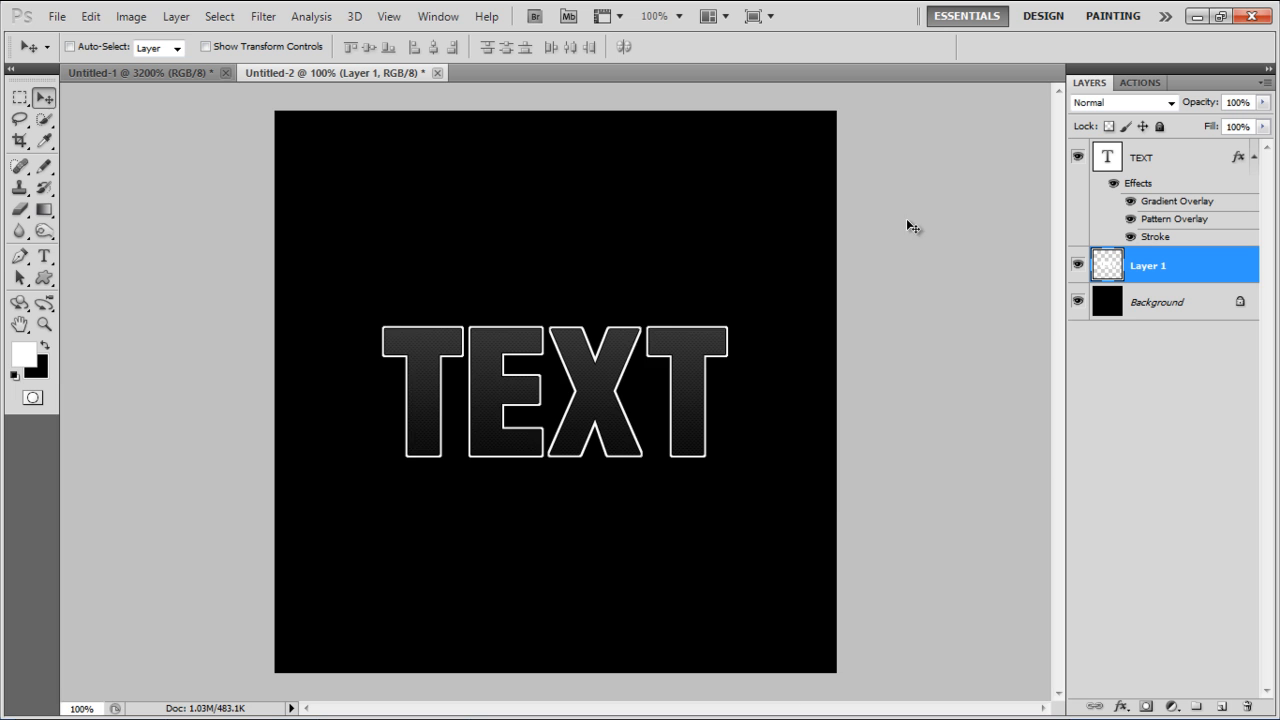